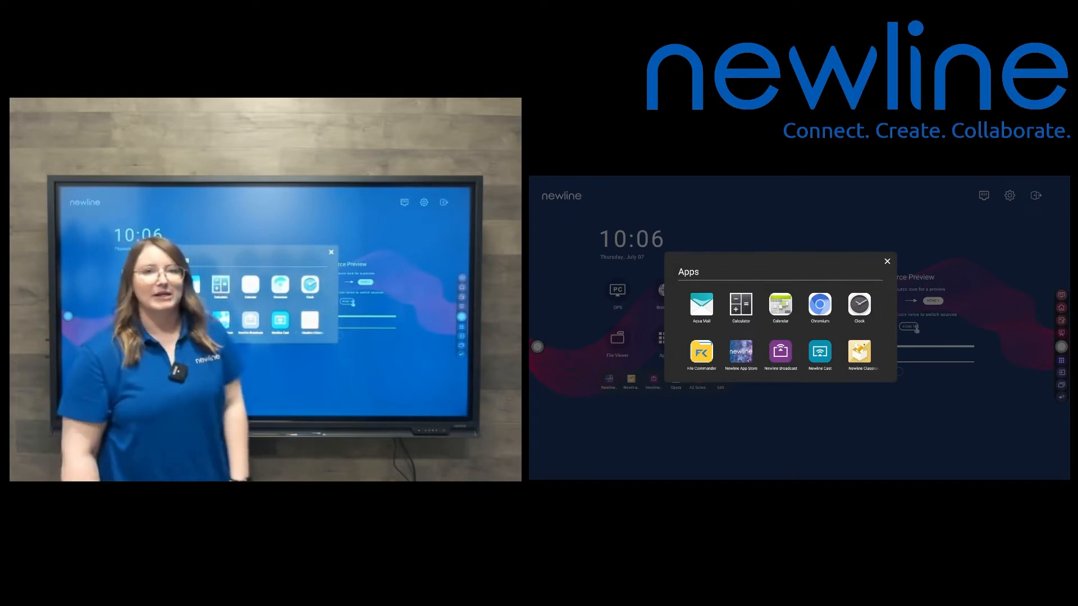
Dismiss the Apps panel and launch a blank whiteboard from the side toolbar
left_click(886, 261)
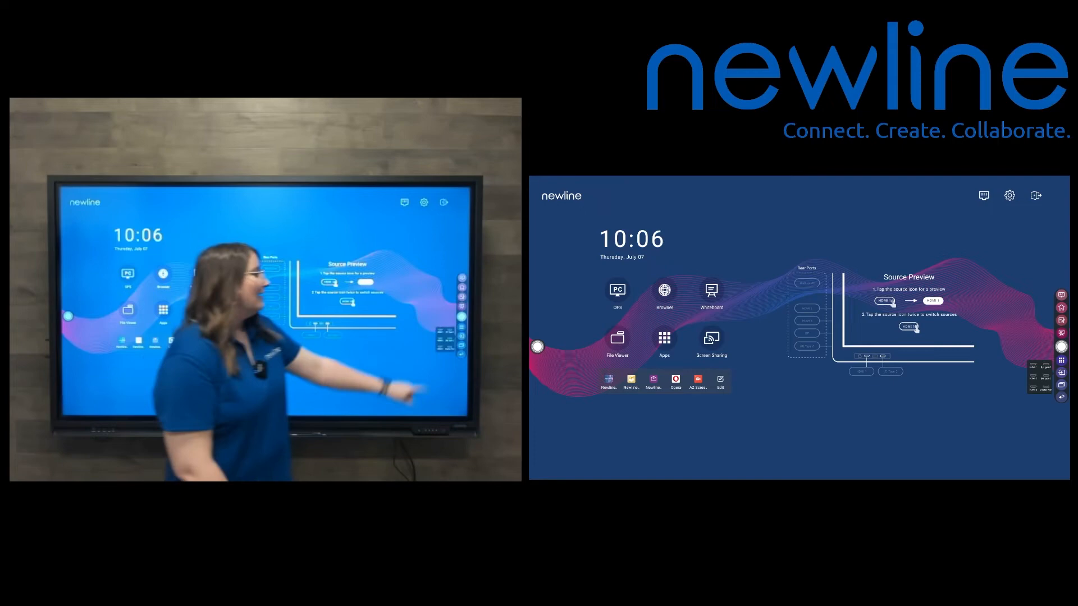
left_click(711, 290)
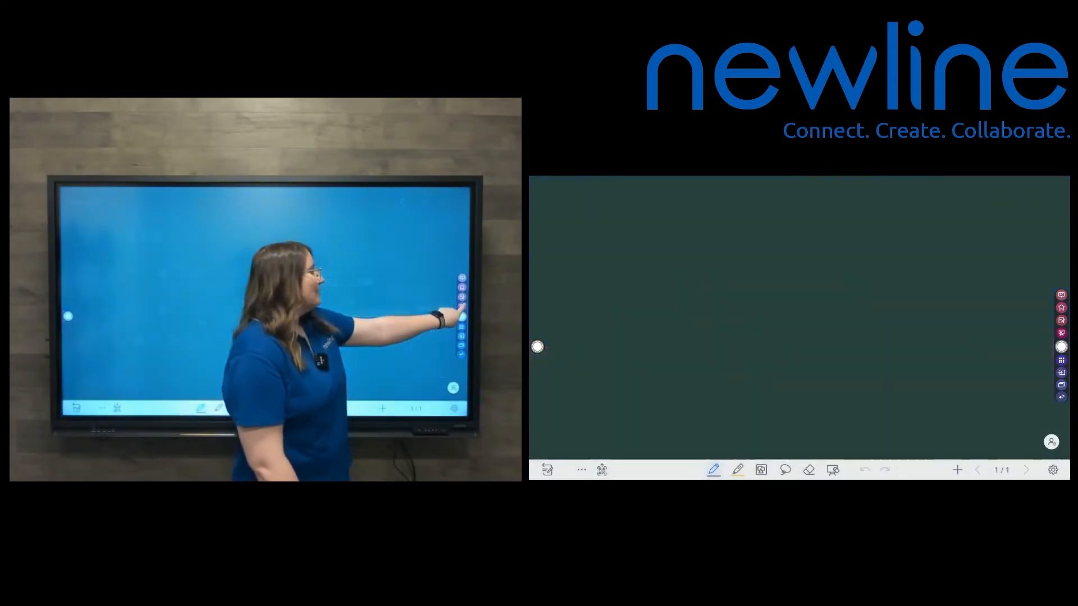